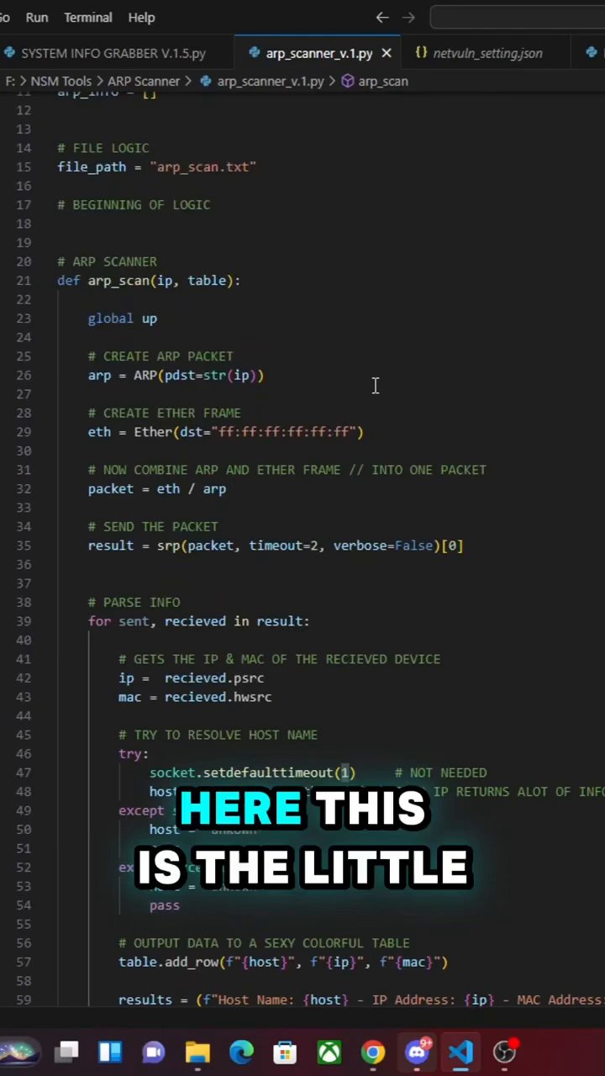
# - Run the ARP scanner on network range 192.168.1.0/24 to list discovered hosts with IPs and MACs
pyautogui.scroll(-3)
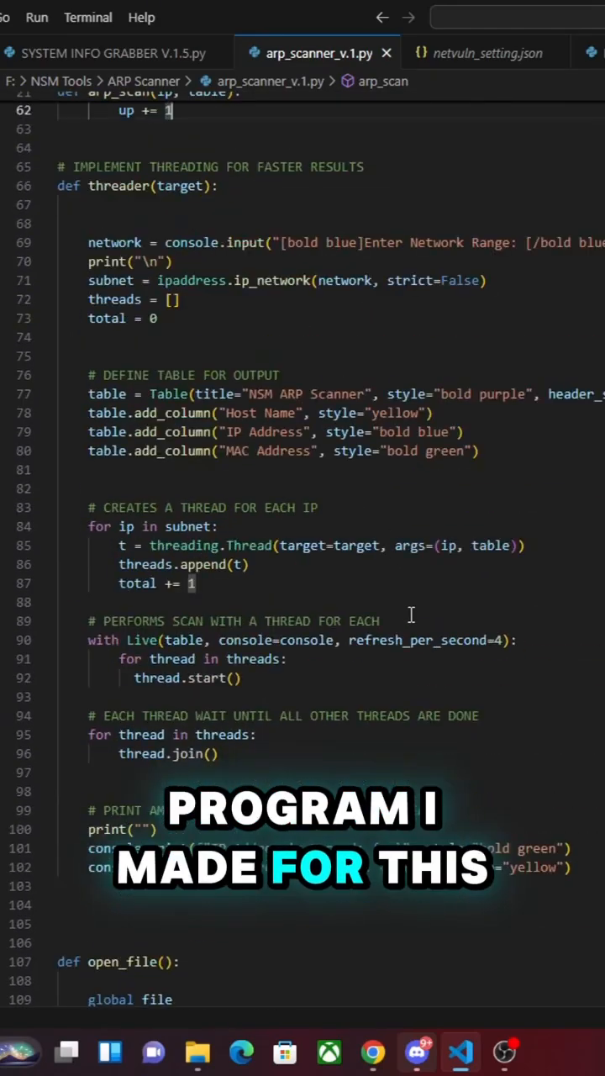
pyautogui.scroll(-3)
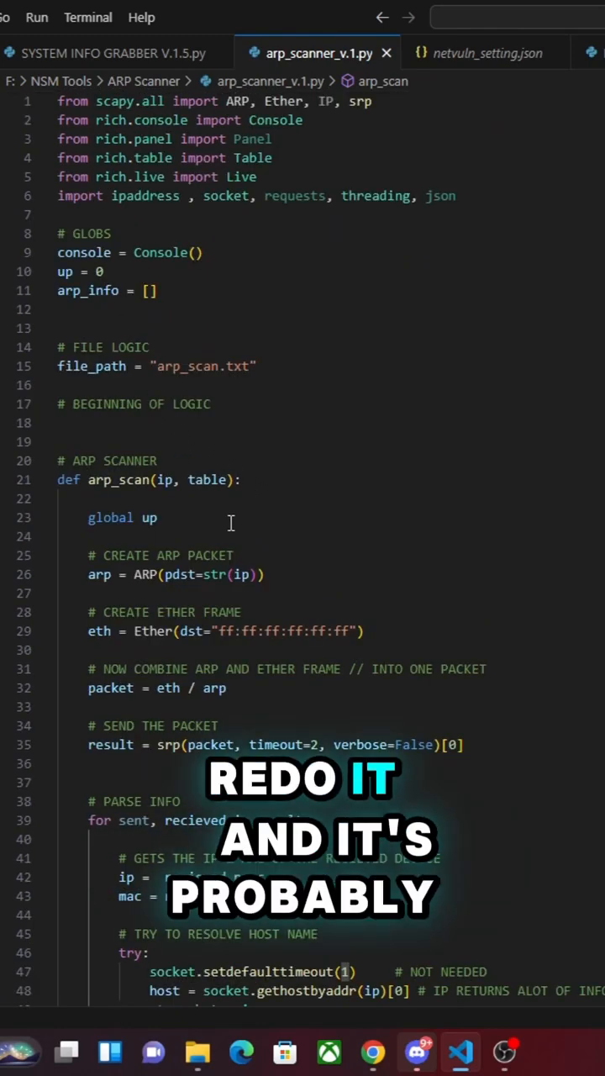
pyautogui.scroll(-3)
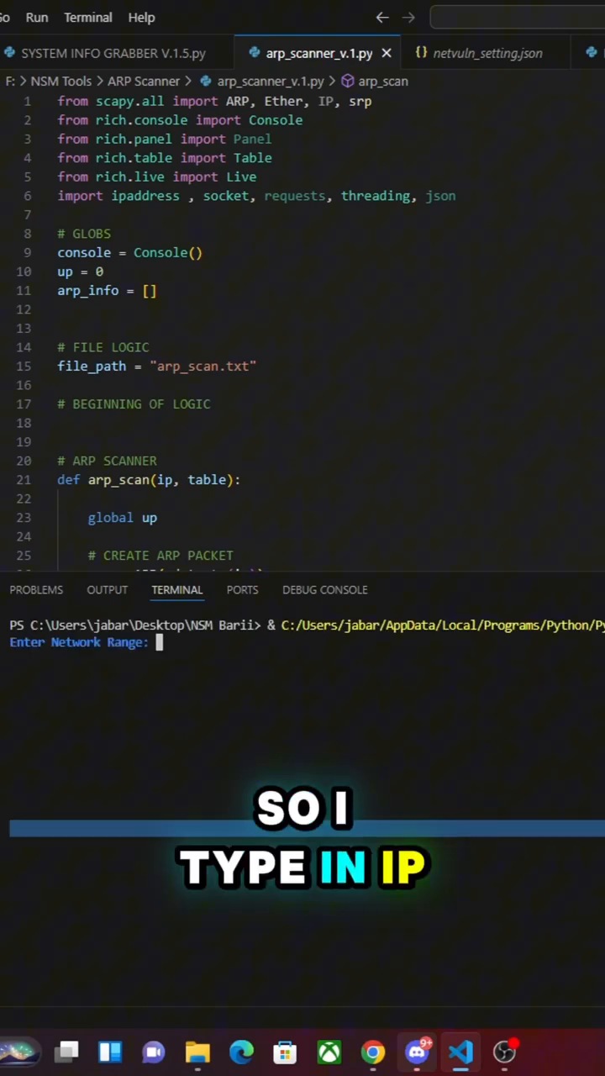
pyautogui.write('192.168.')
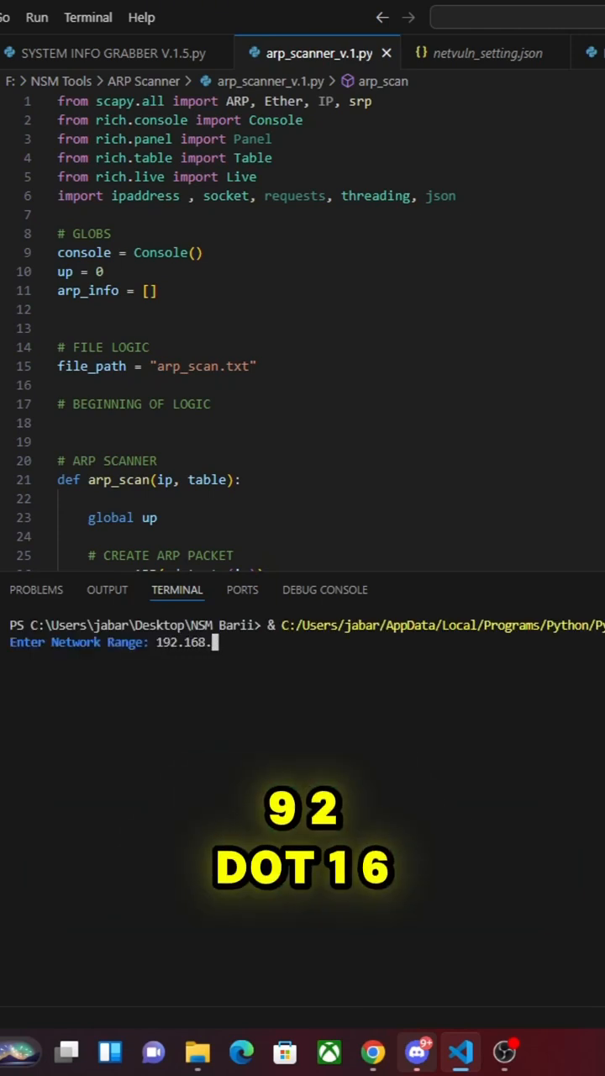
pyautogui.write('1.0')
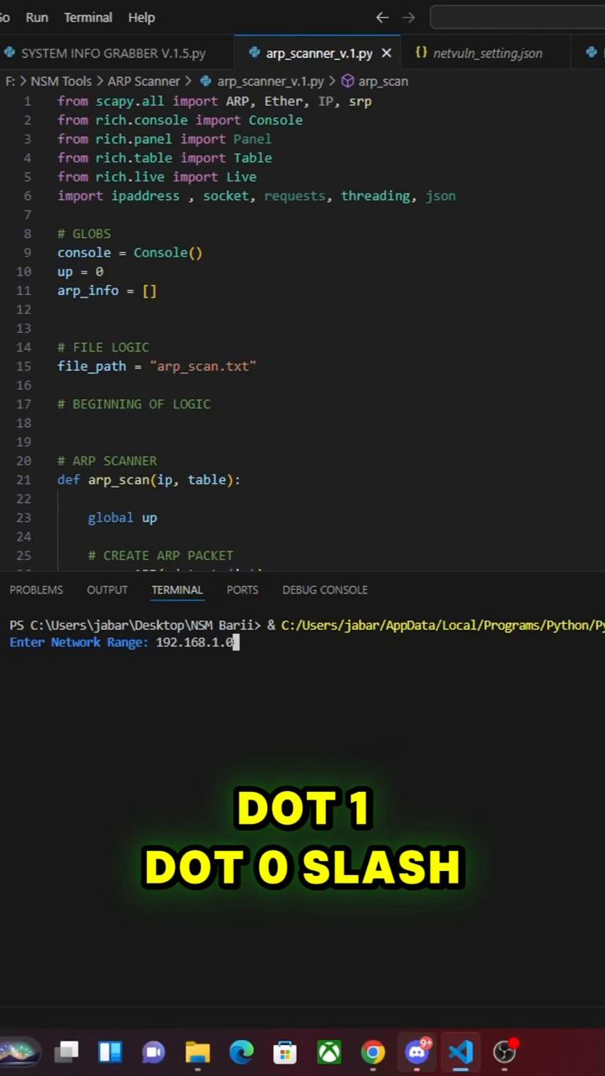
pyautogui.press('Enter')
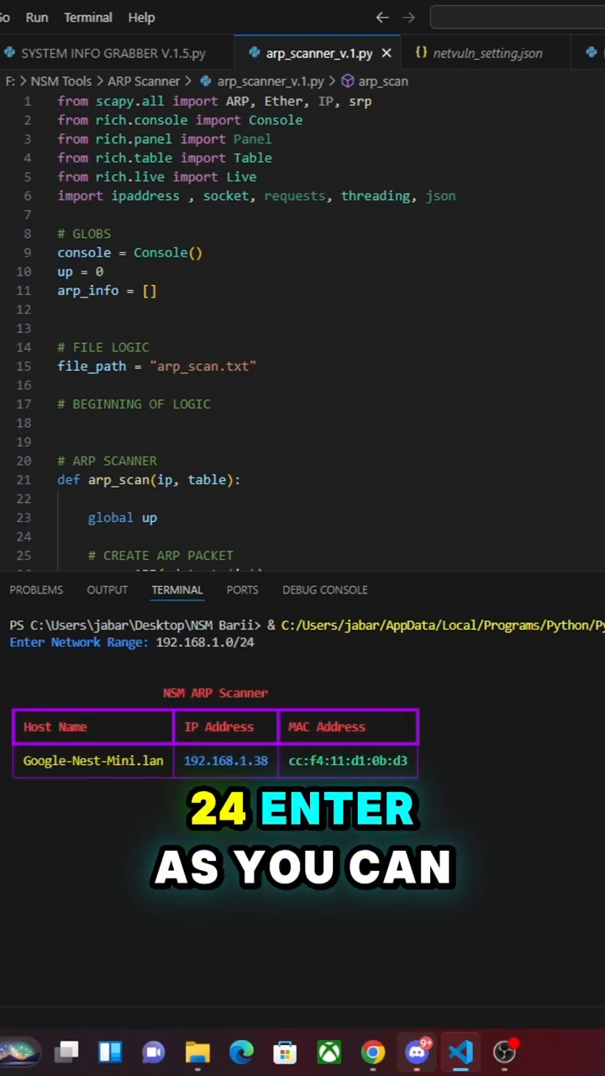